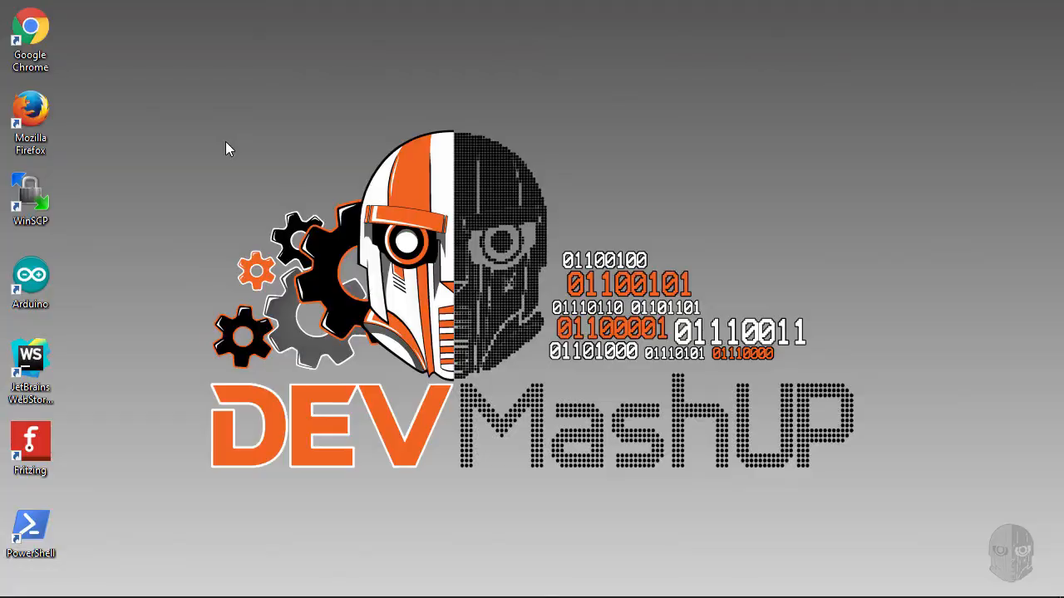
mouse_move(213, 149)
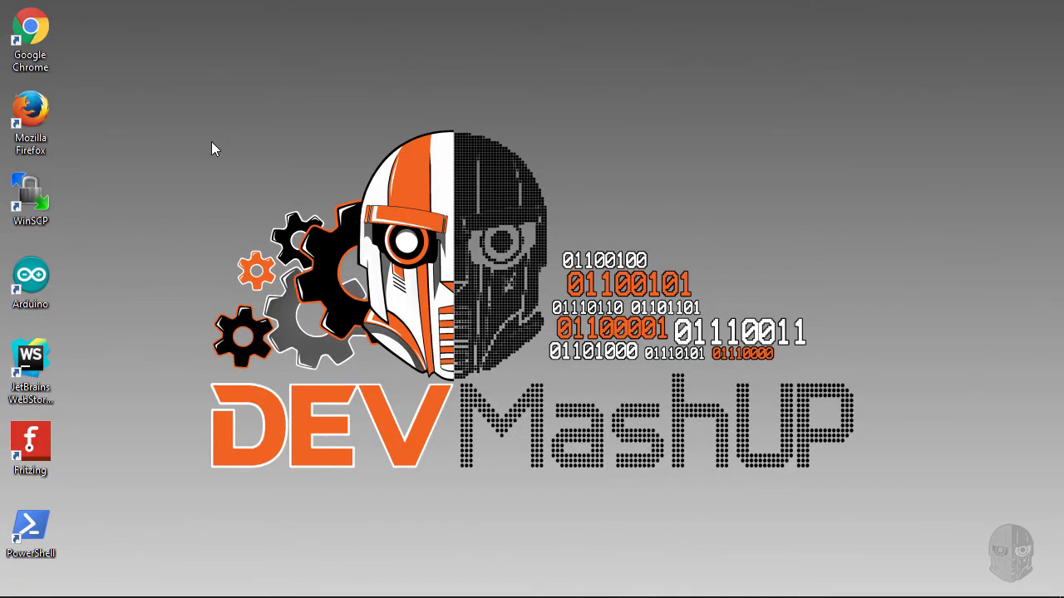
Step: Launch Google Chrome and load the Pi4J Project home page at pi4j.com
double_click(31, 29)
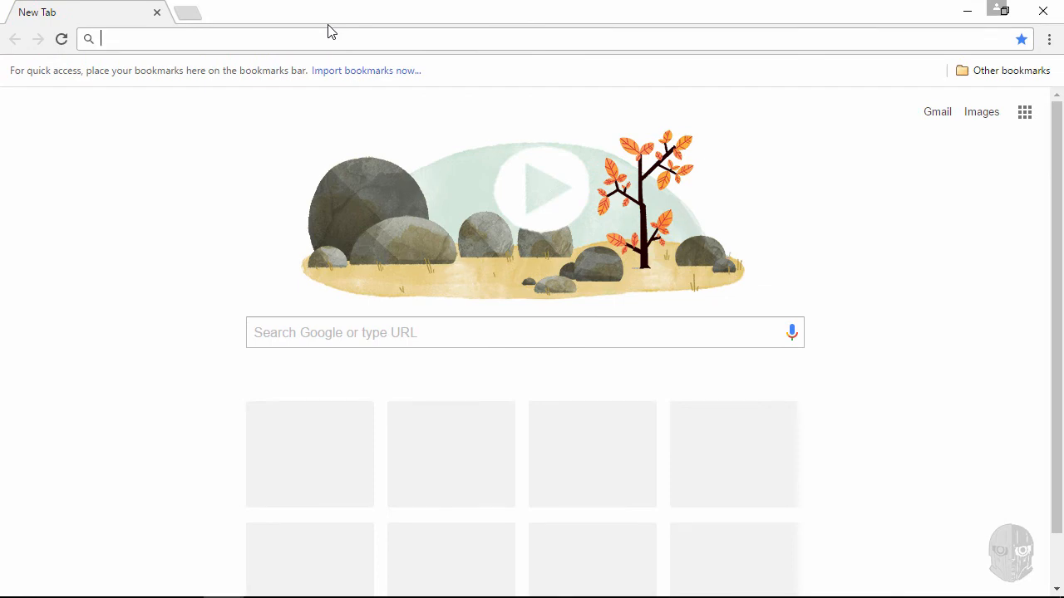
text(mail.google.com)
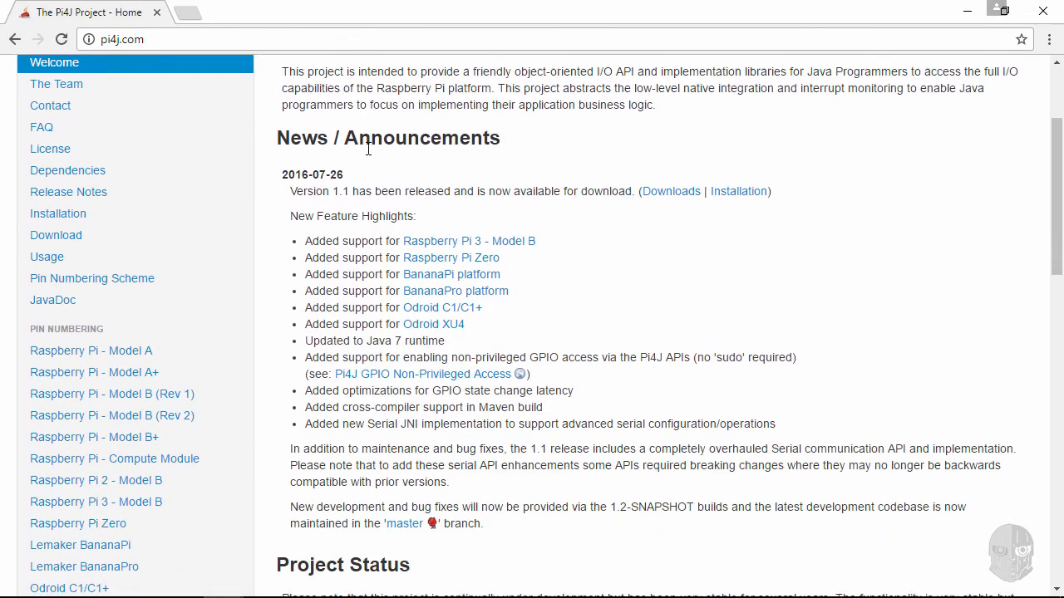
Step: Scroll down the Raspberry Pi 2 Model B pin numbering page to the J8 header pinout diagram
scroll(down, 3)
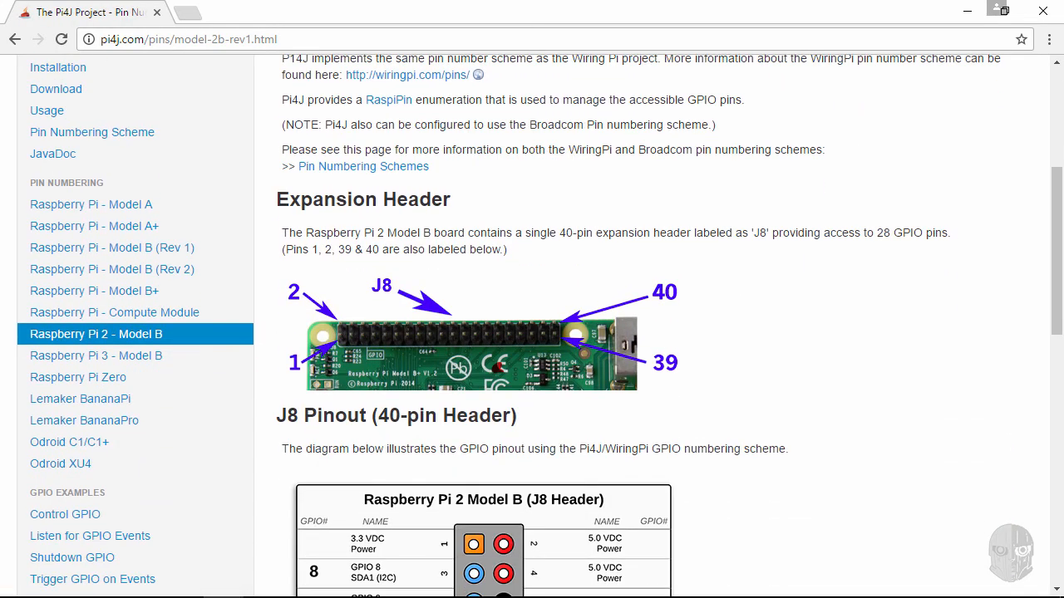
scroll(down, 3)
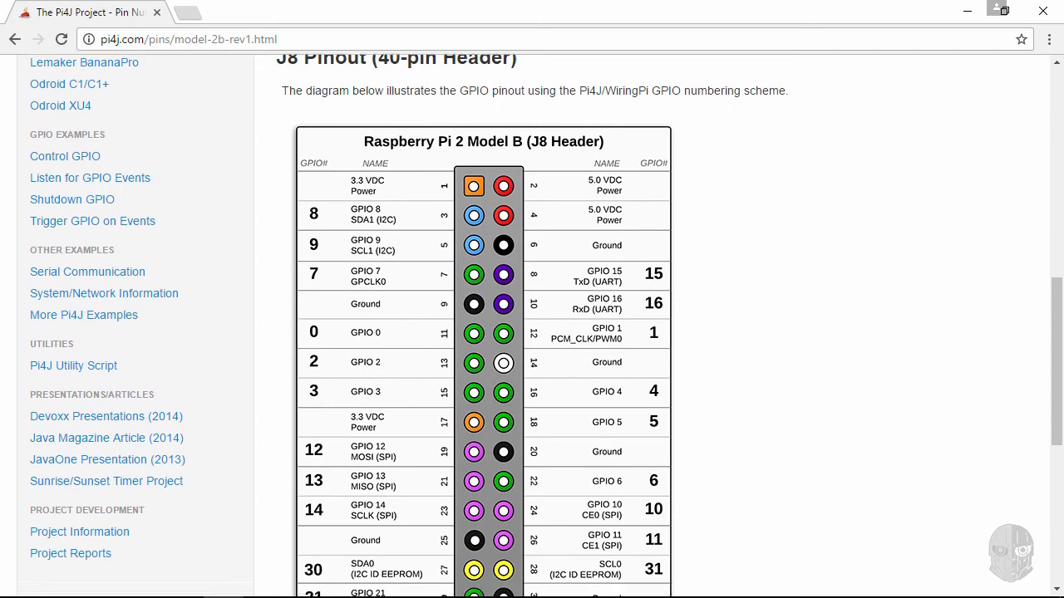
scroll(down, 3)
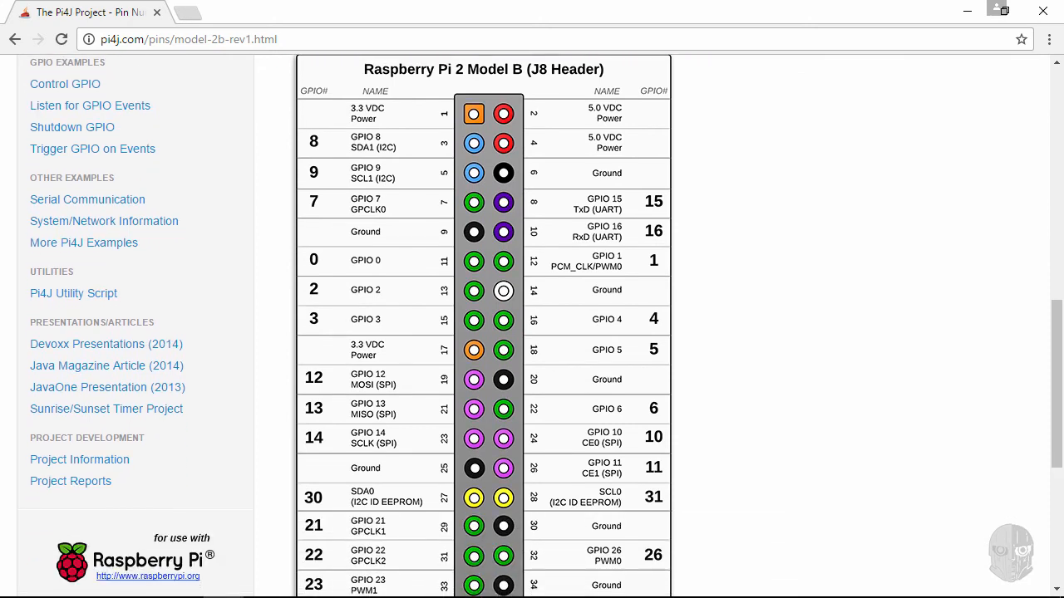